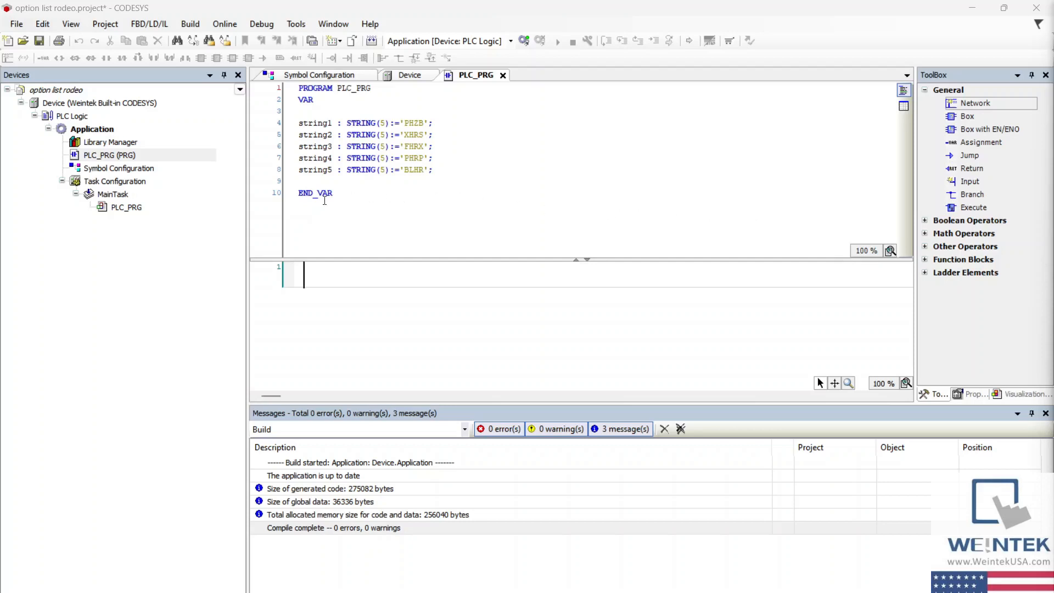
{"action": "mouse_move", "coordinate": [450, 212]}
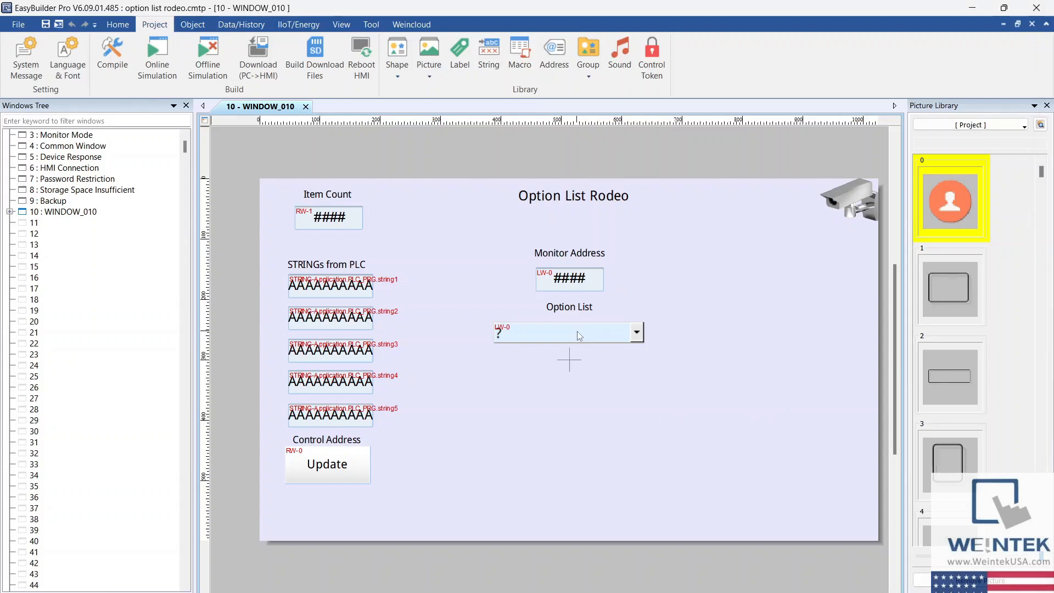
Select the Option List drop-down on WINDOW_010 and open its properties
{"action": "left_click", "coordinate": [576, 330]}
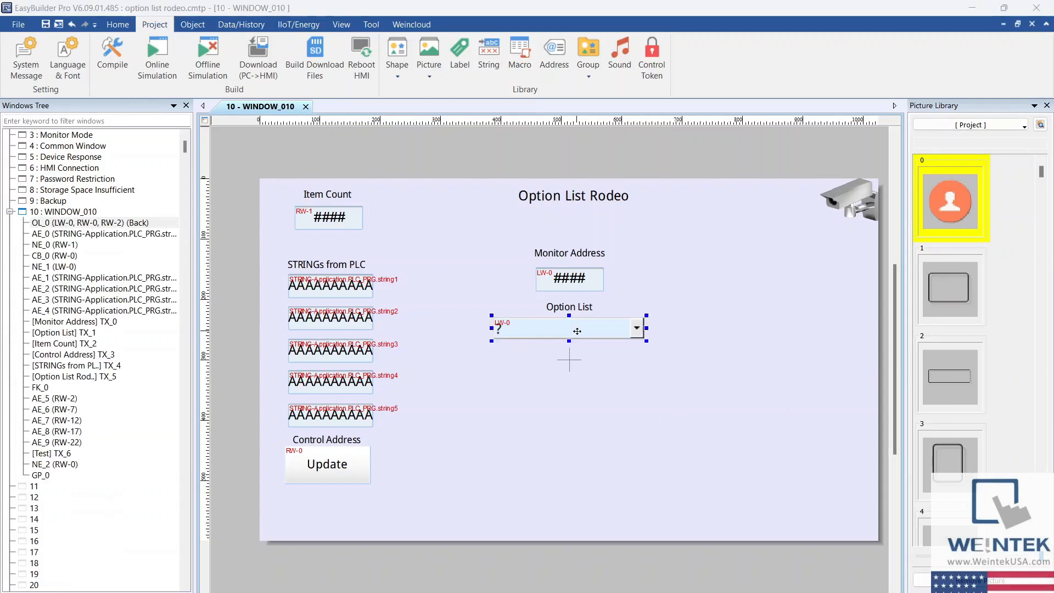
{"action": "double_click", "coordinate": [577, 328]}
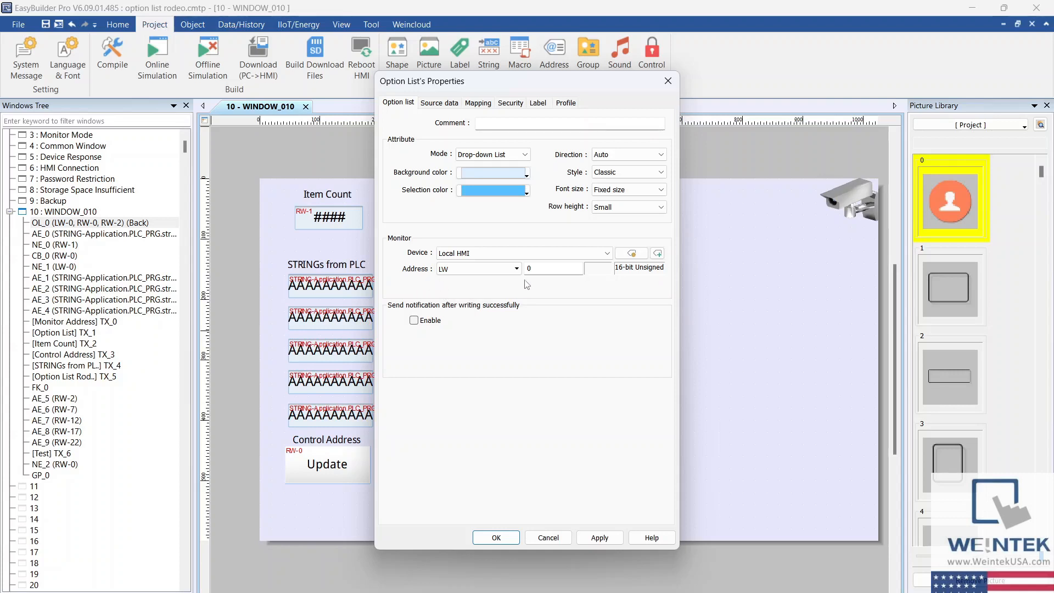
{"action": "mouse_move", "coordinate": [593, 280]}
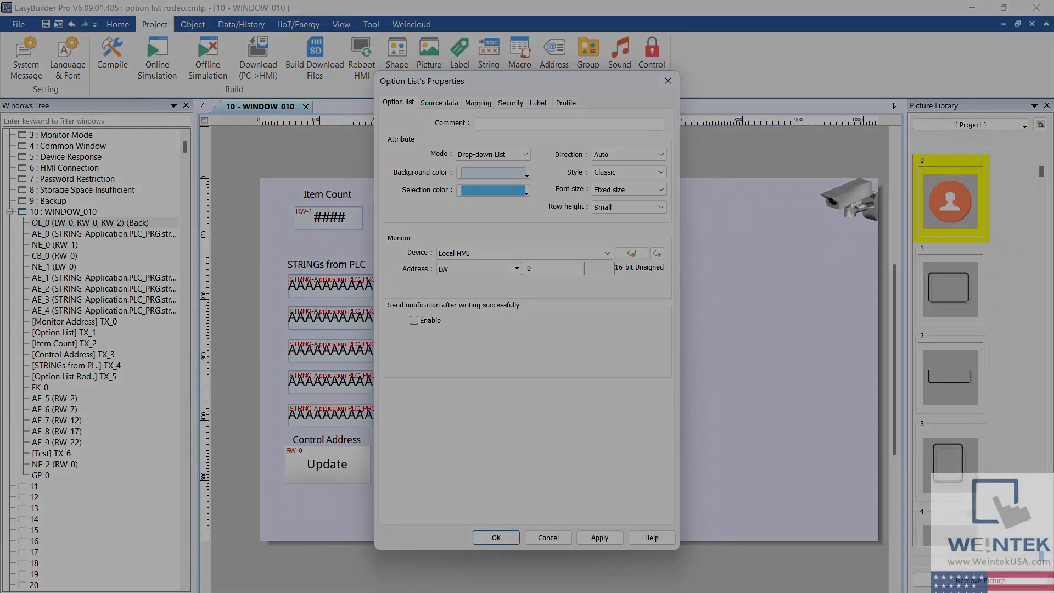
On Source data, set the Option List's source of item data to Item address
{"action": "left_click", "coordinate": [439, 102]}
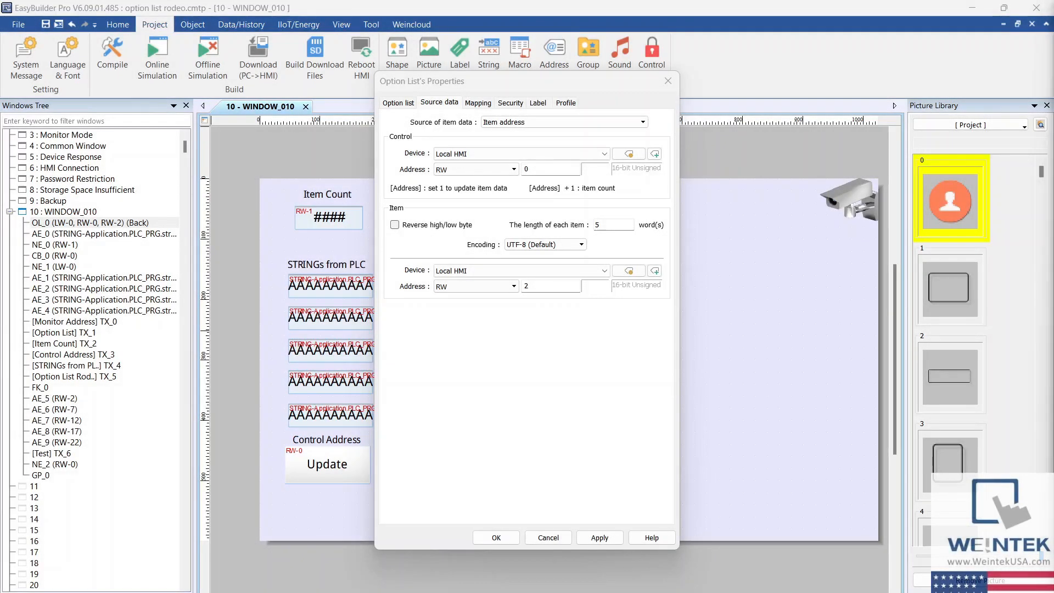
{"action": "mouse_move", "coordinate": [441, 135]}
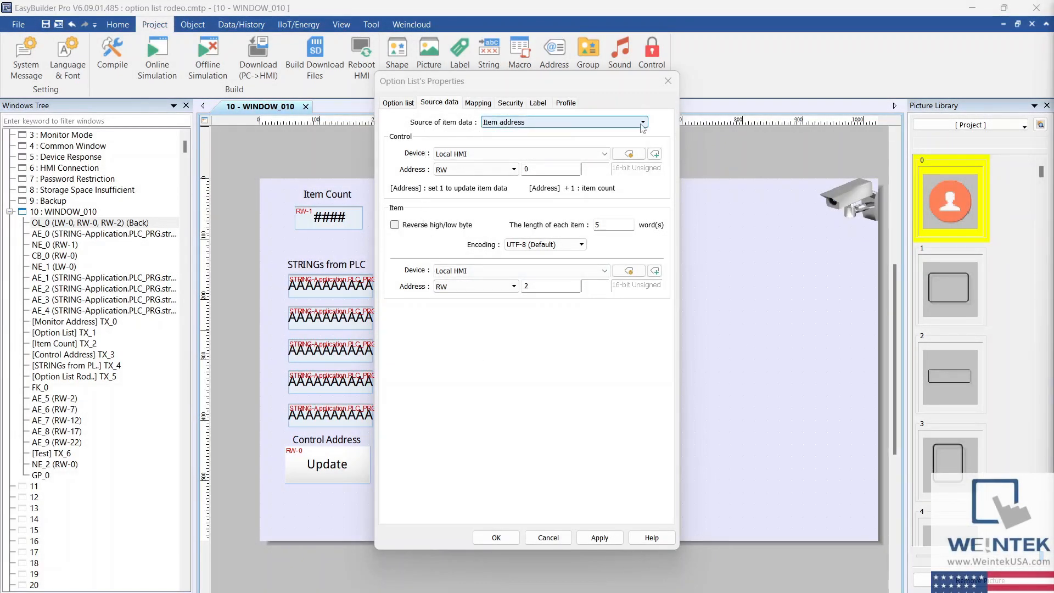
{"action": "left_click", "coordinate": [641, 122]}
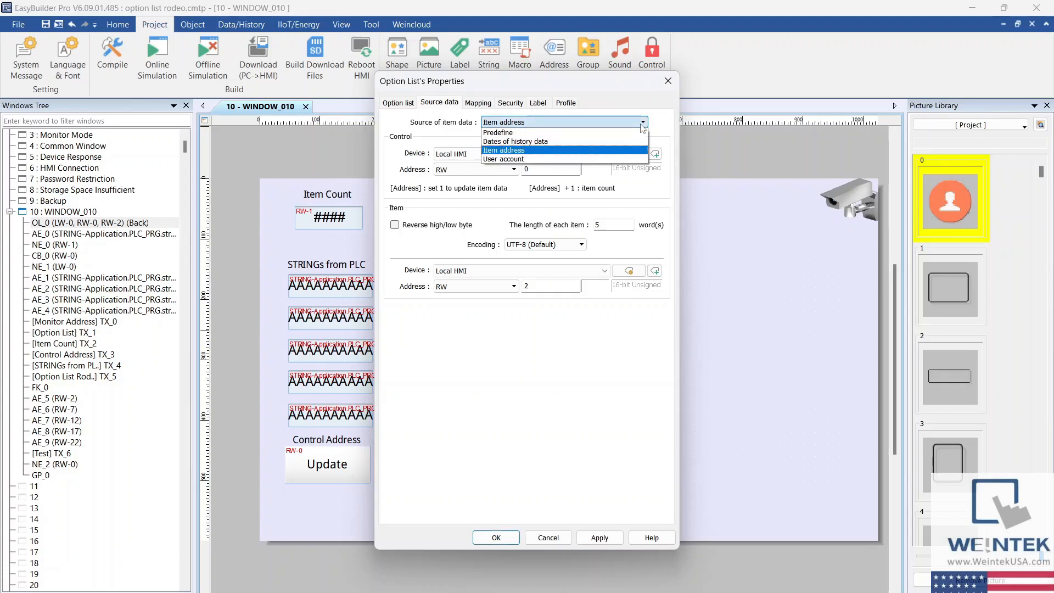
{"action": "left_click", "coordinate": [503, 150]}
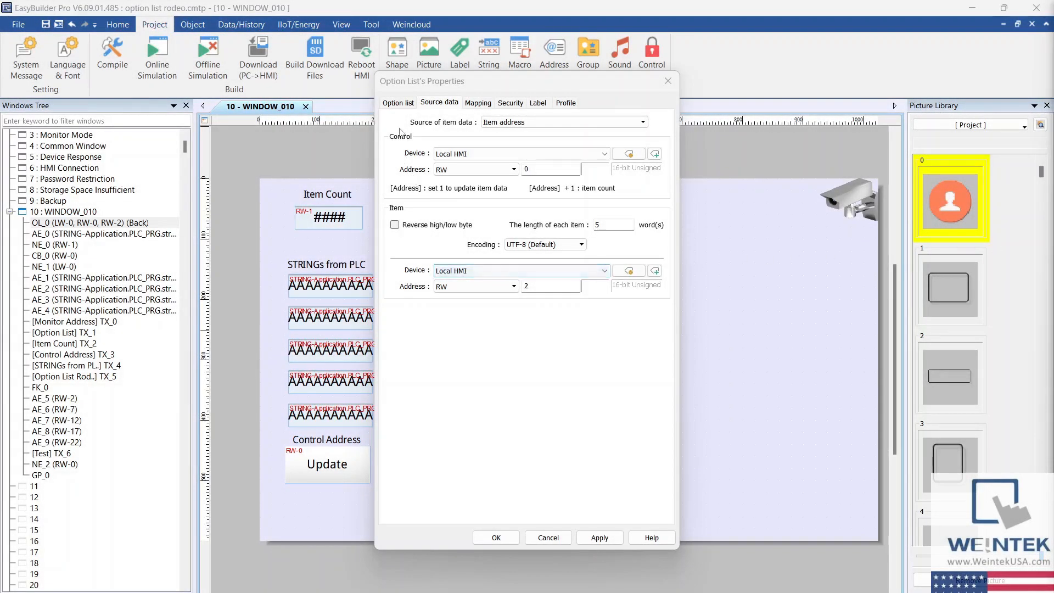
{"action": "mouse_move", "coordinate": [412, 147]}
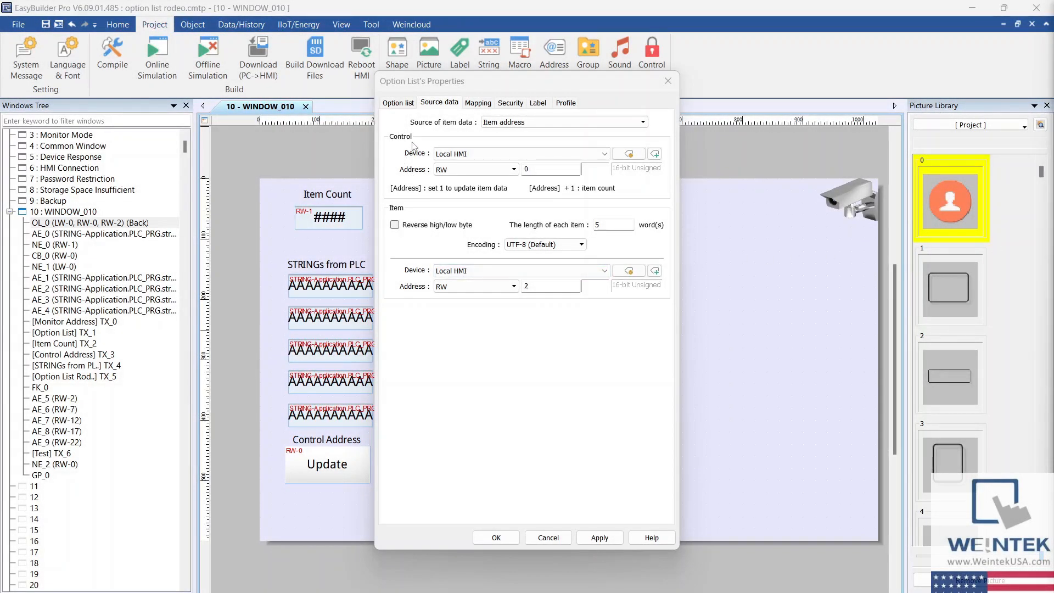
{"action": "mouse_move", "coordinate": [514, 182]}
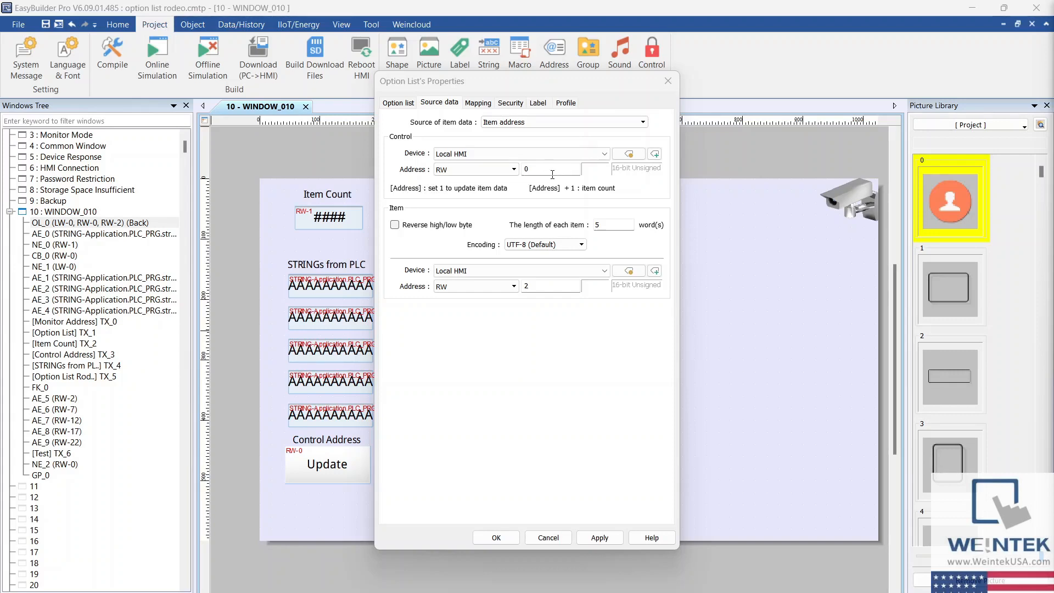
{"action": "mouse_move", "coordinate": [506, 200]}
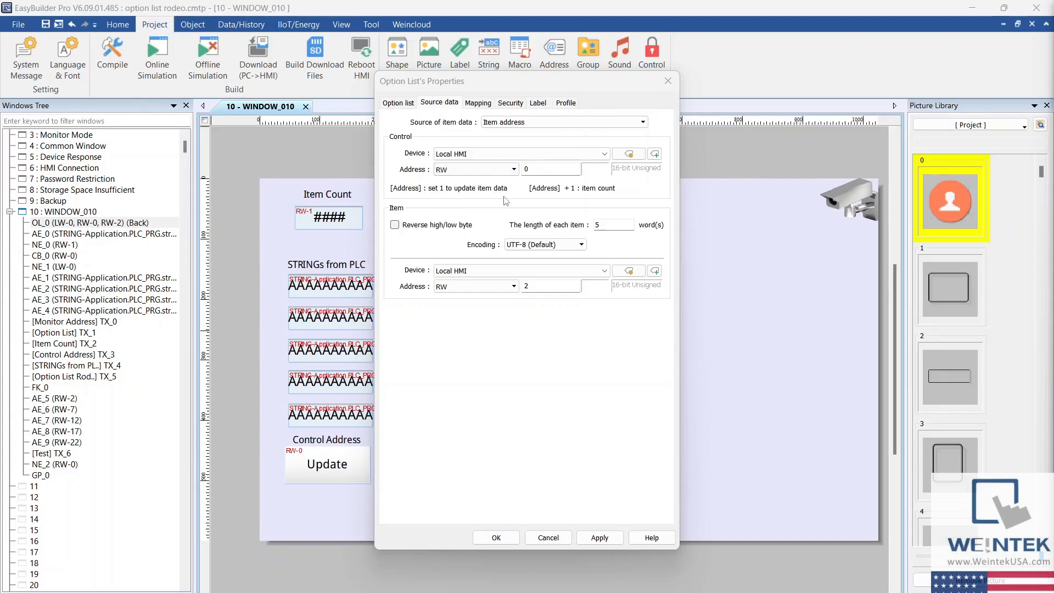
{"action": "mouse_move", "coordinate": [468, 199]}
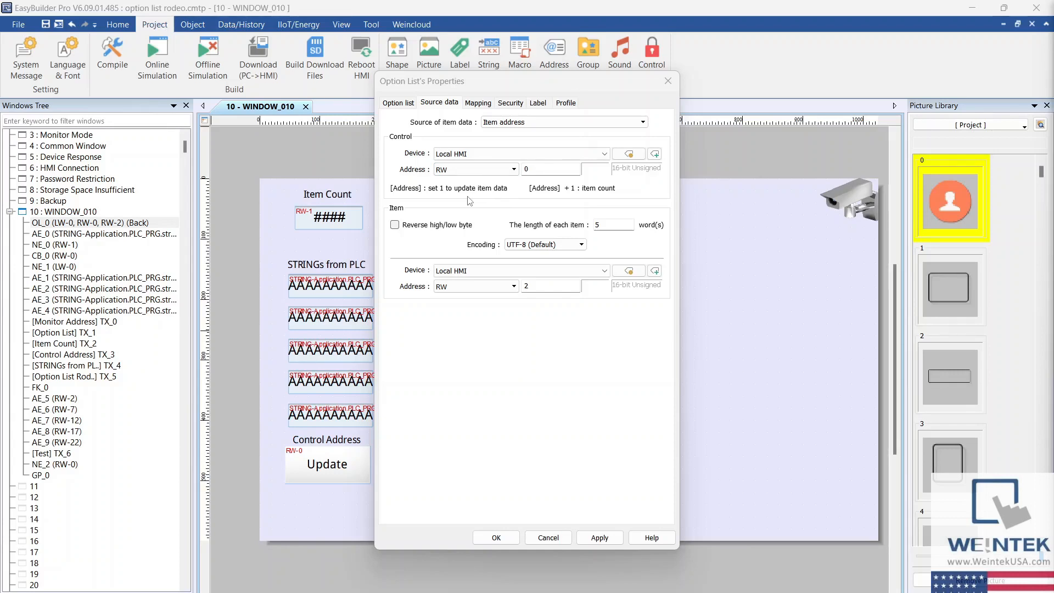
{"action": "mouse_move", "coordinate": [551, 202]}
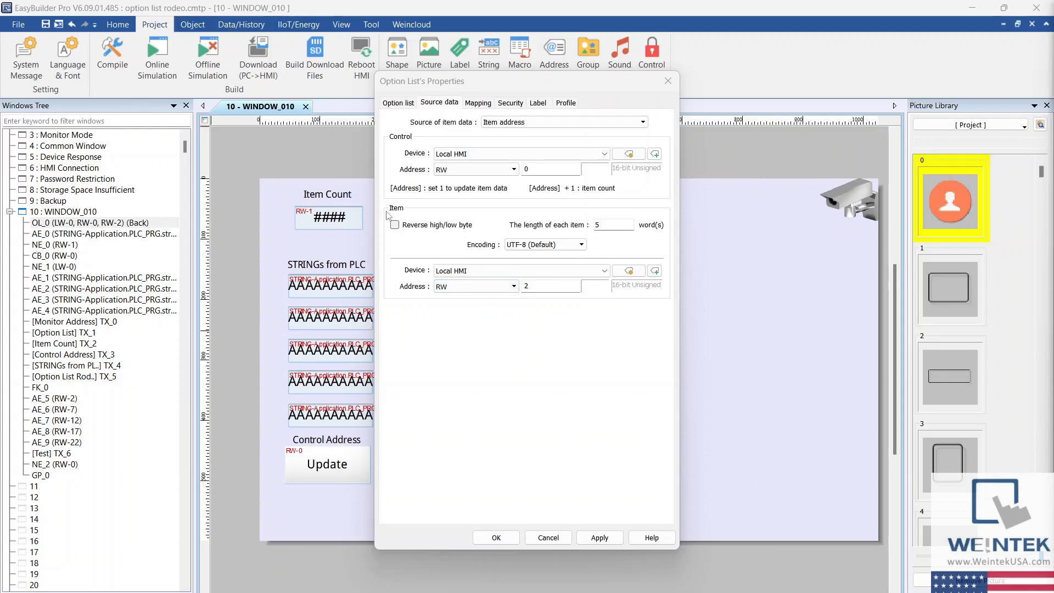
{"action": "mouse_move", "coordinate": [437, 217]}
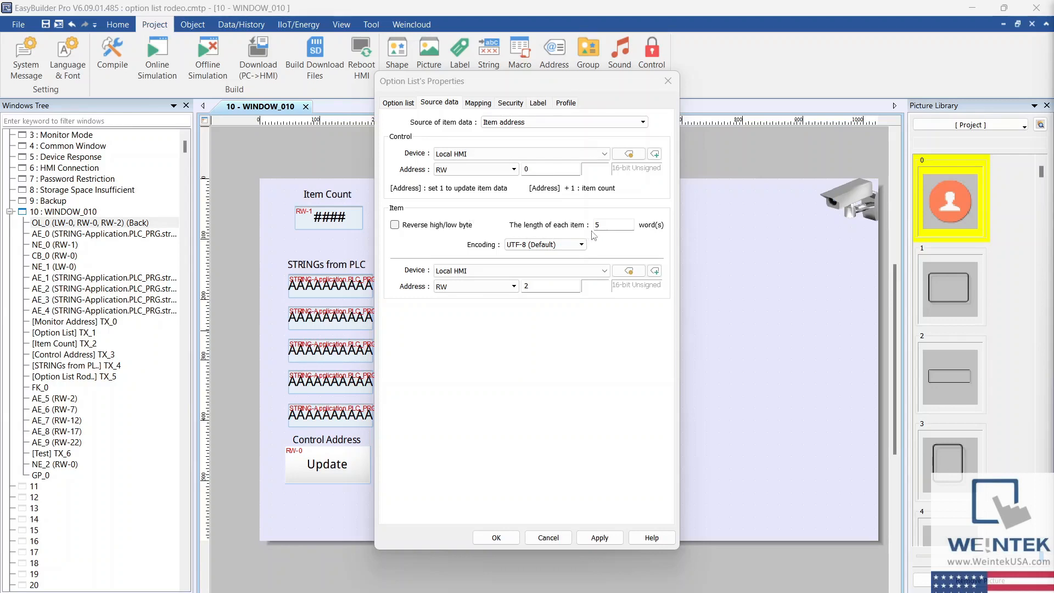
{"action": "mouse_move", "coordinate": [615, 229]}
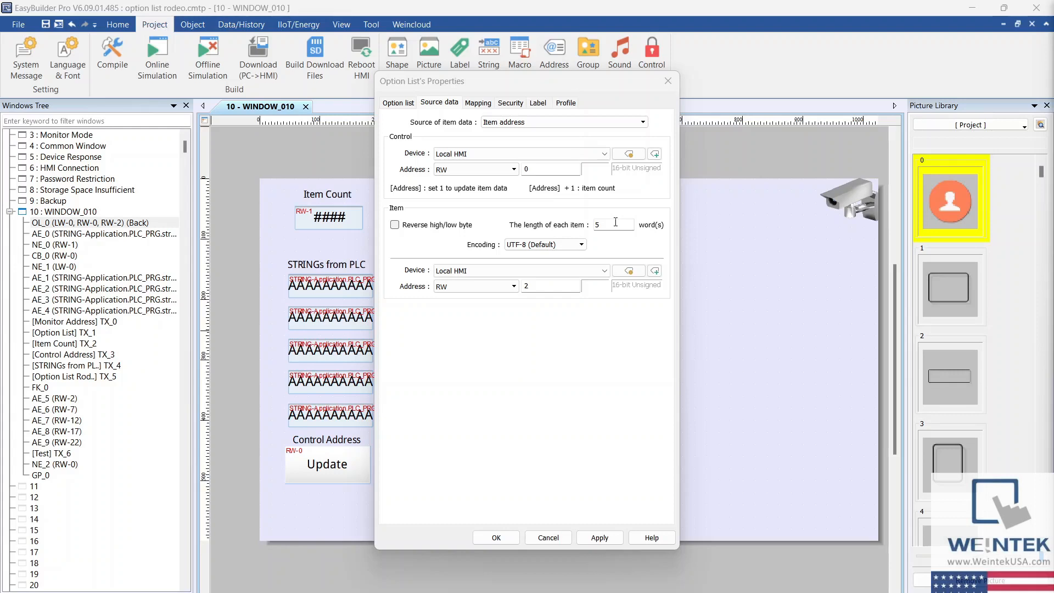
{"action": "mouse_move", "coordinate": [544, 230]}
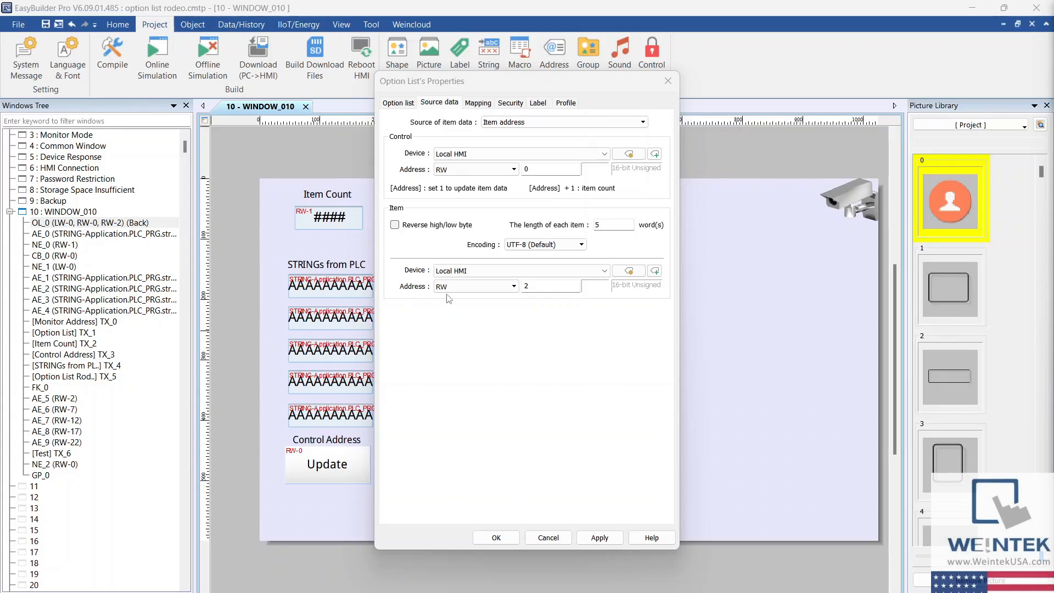
{"action": "left_click", "coordinate": [551, 286]}
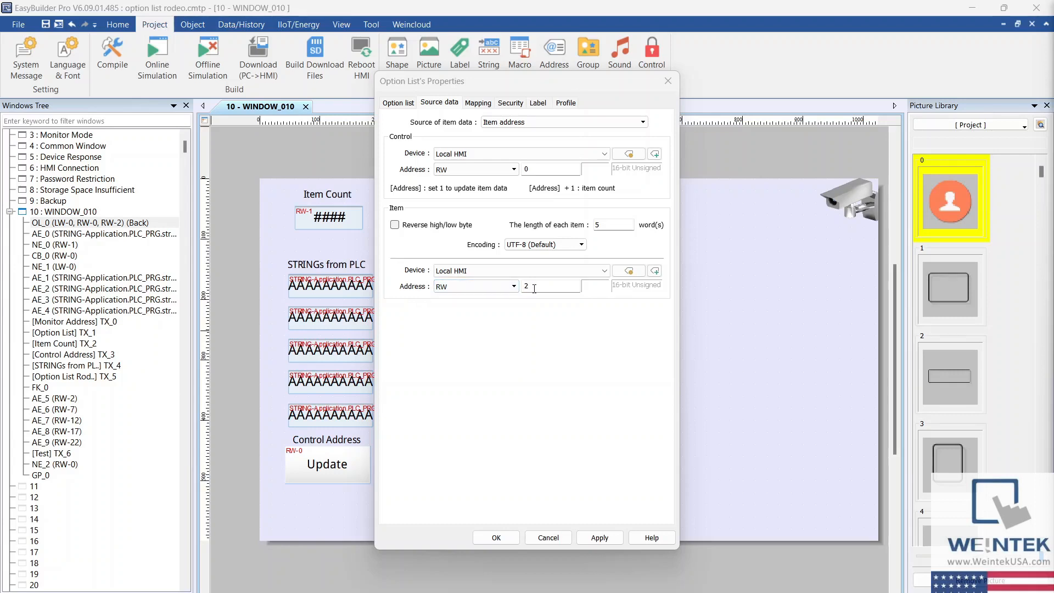
{"action": "mouse_move", "coordinate": [566, 324]}
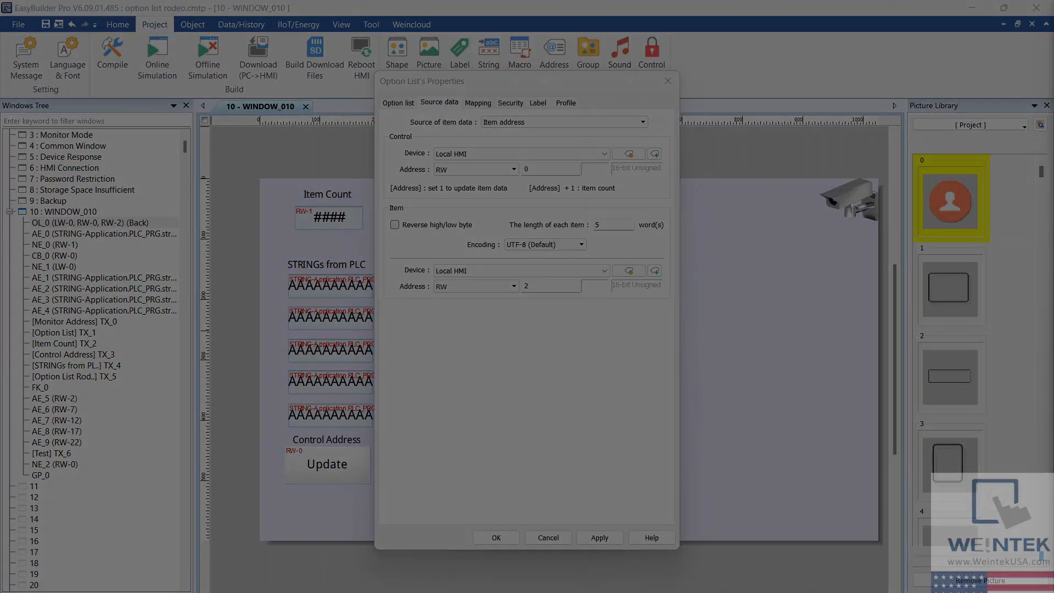
Confirm the Option List properties with OK to return to the Option List Rodeo window
{"action": "left_click", "coordinate": [497, 537]}
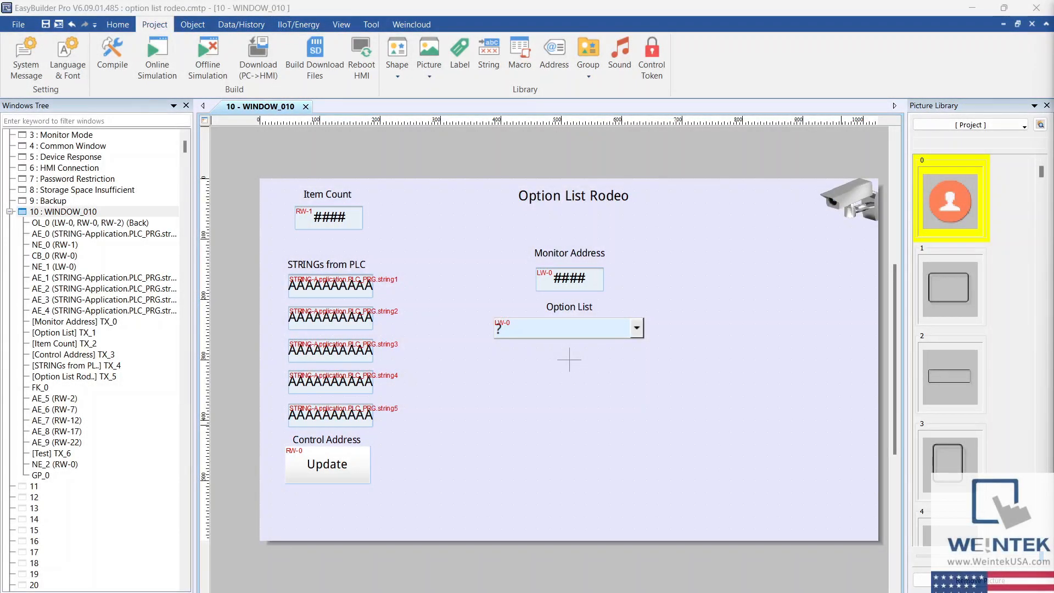
{"action": "mouse_move", "coordinate": [585, 401]}
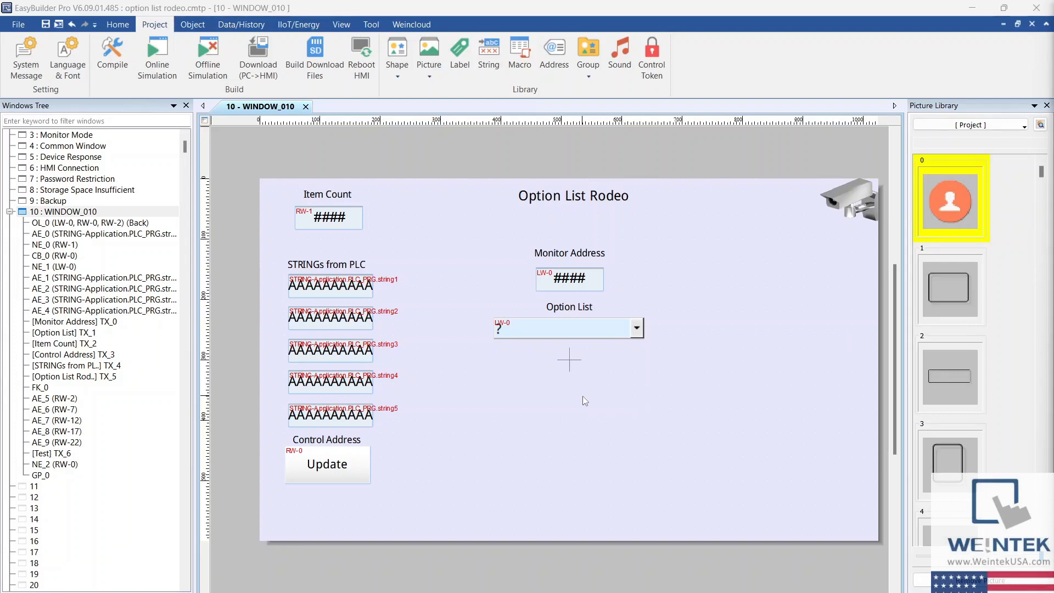
{"action": "mouse_move", "coordinate": [568, 330]}
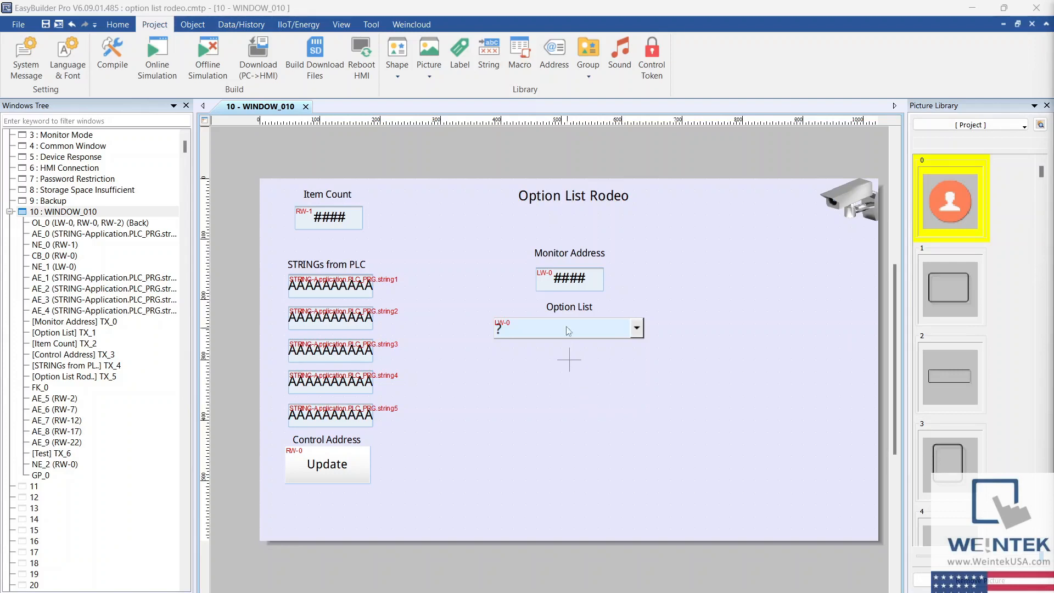
{"action": "mouse_move", "coordinate": [527, 310]}
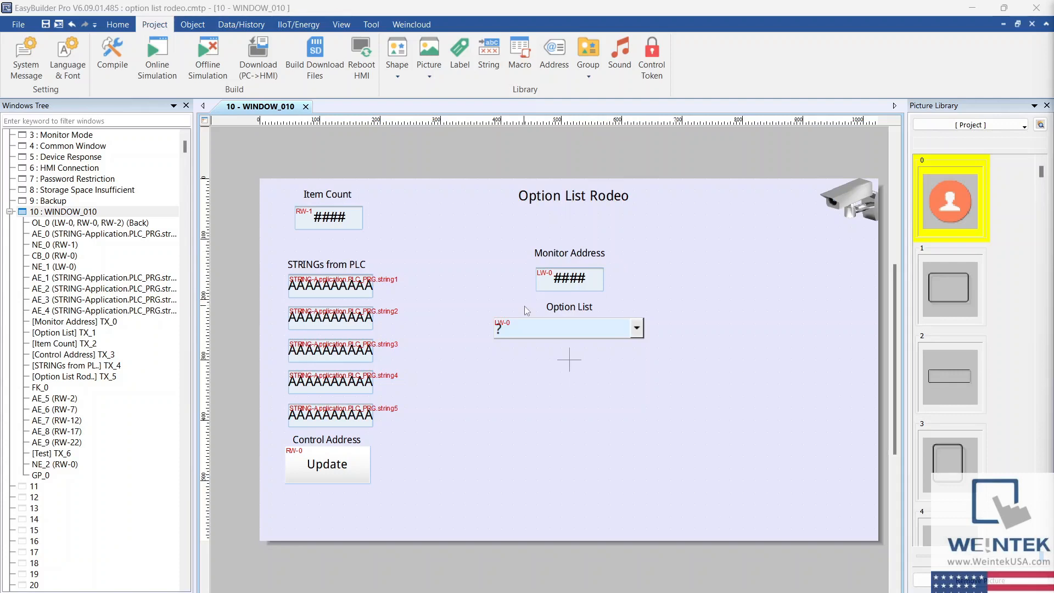
{"action": "mouse_move", "coordinate": [522, 300]}
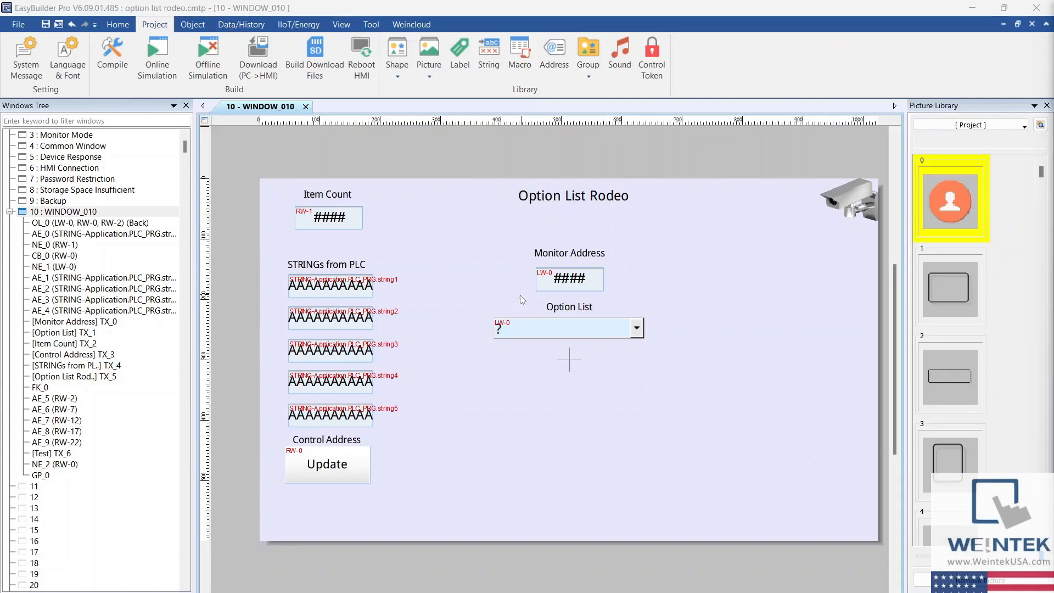
{"action": "mouse_move", "coordinate": [379, 222]}
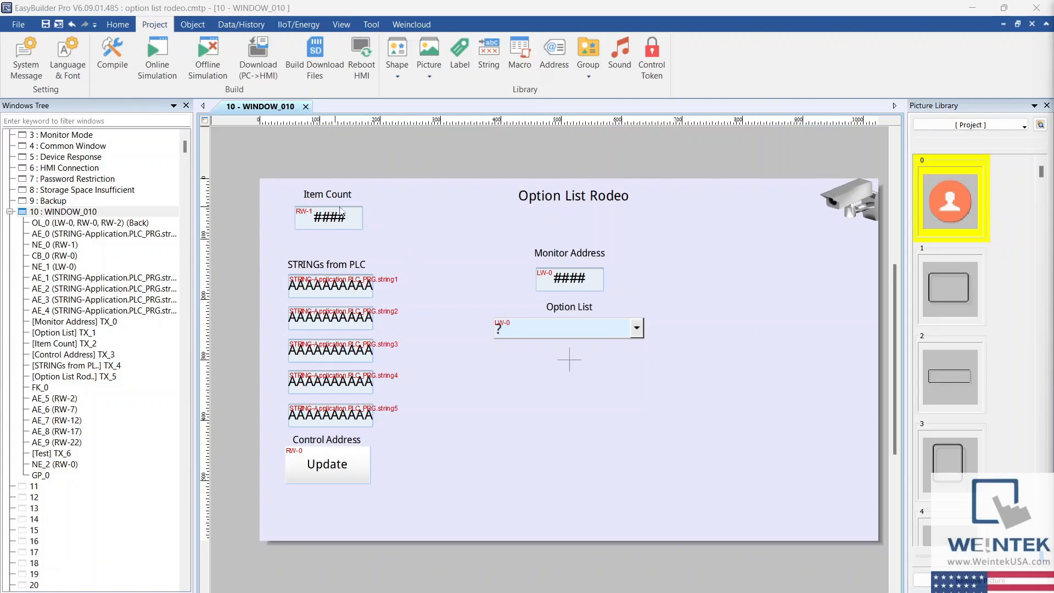
{"action": "mouse_move", "coordinate": [311, 247]}
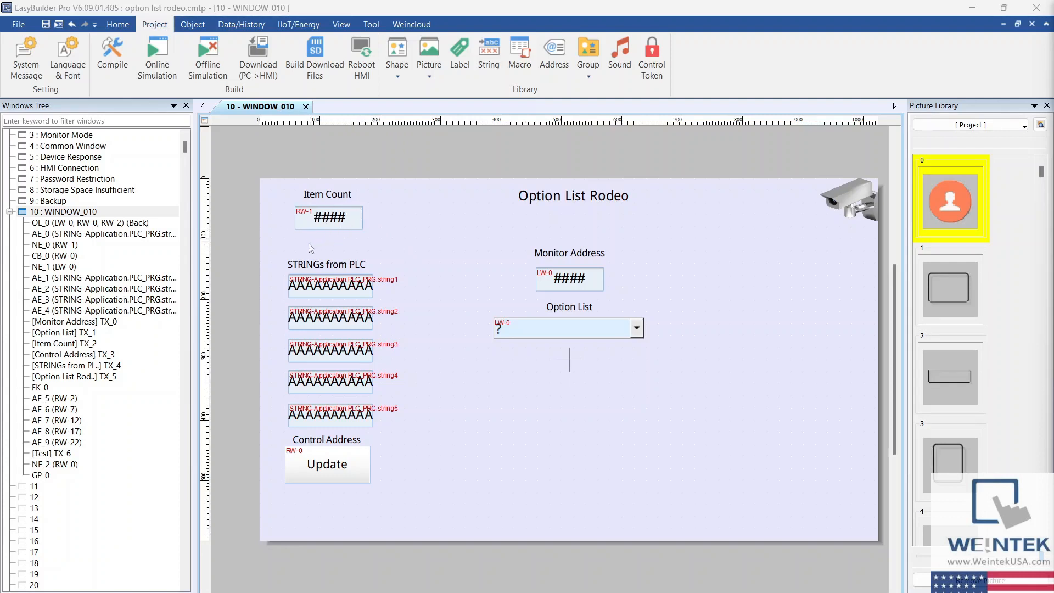
{"action": "mouse_move", "coordinate": [281, 439]}
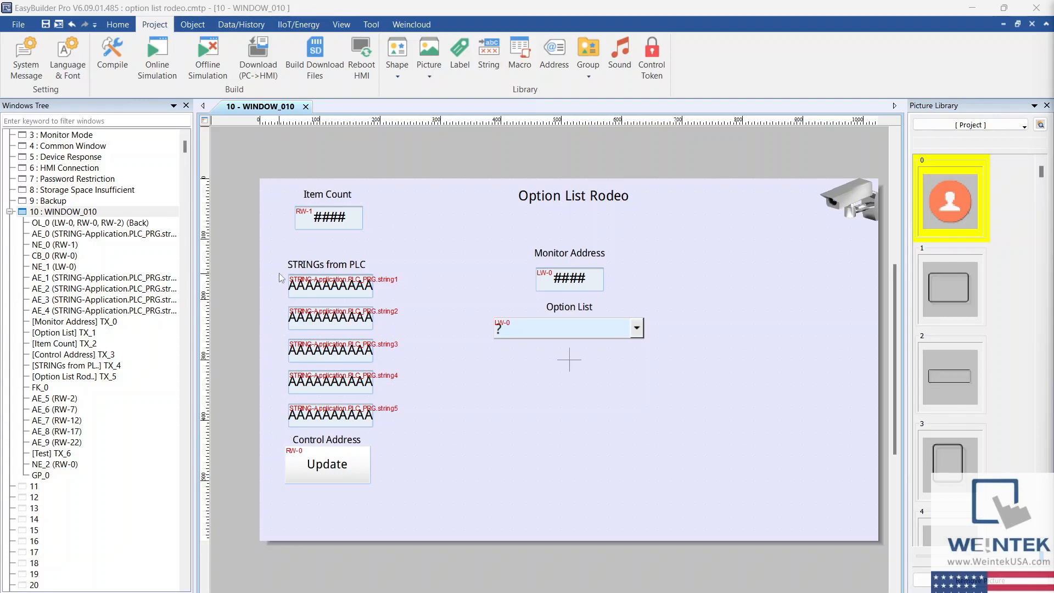
{"action": "mouse_move", "coordinate": [330, 295]}
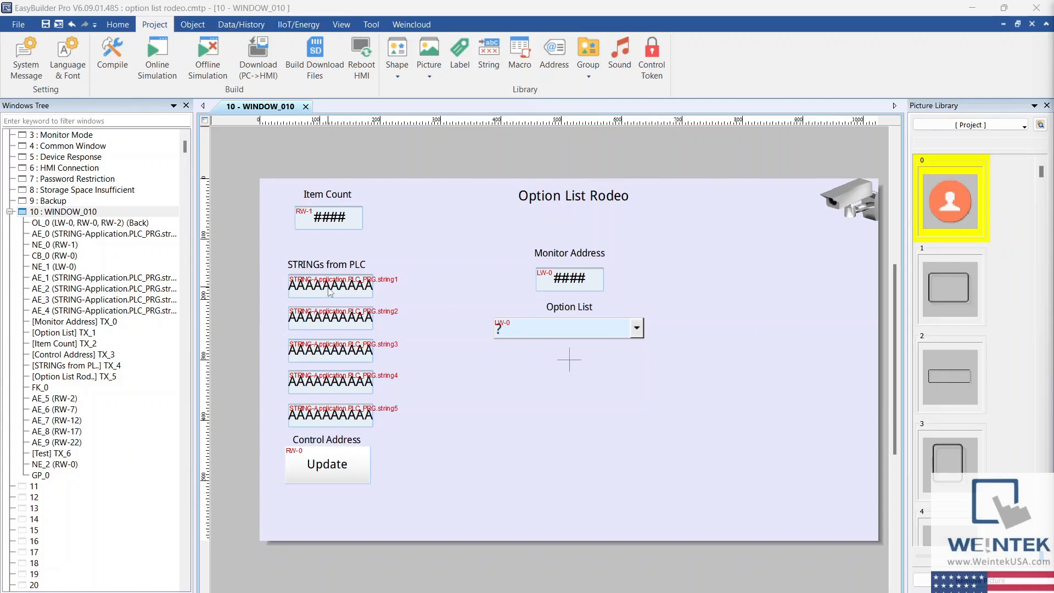
{"action": "left_click", "coordinate": [330, 287]}
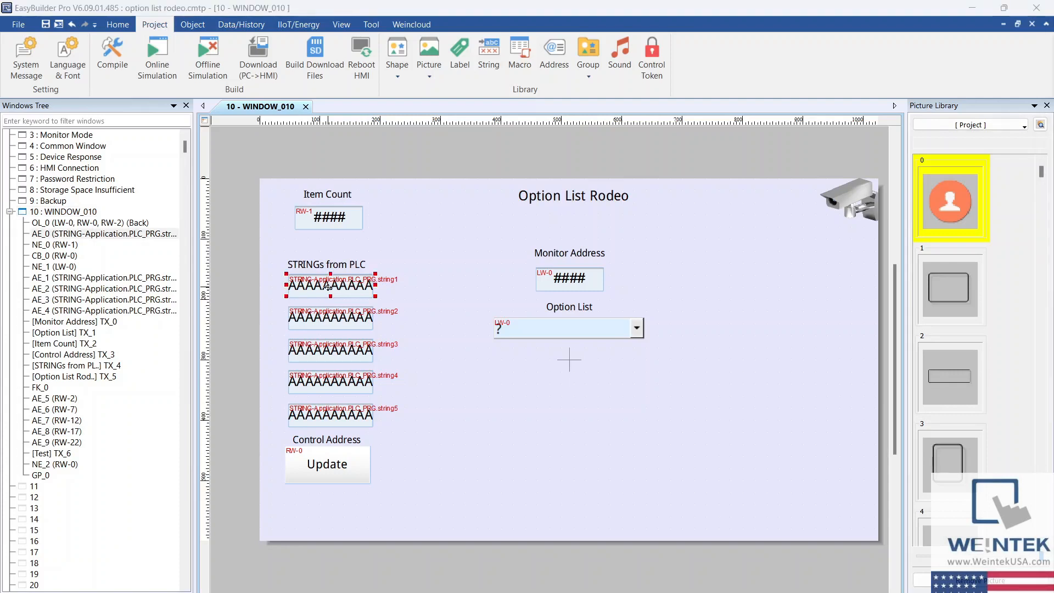
{"action": "double_click", "coordinate": [330, 285]}
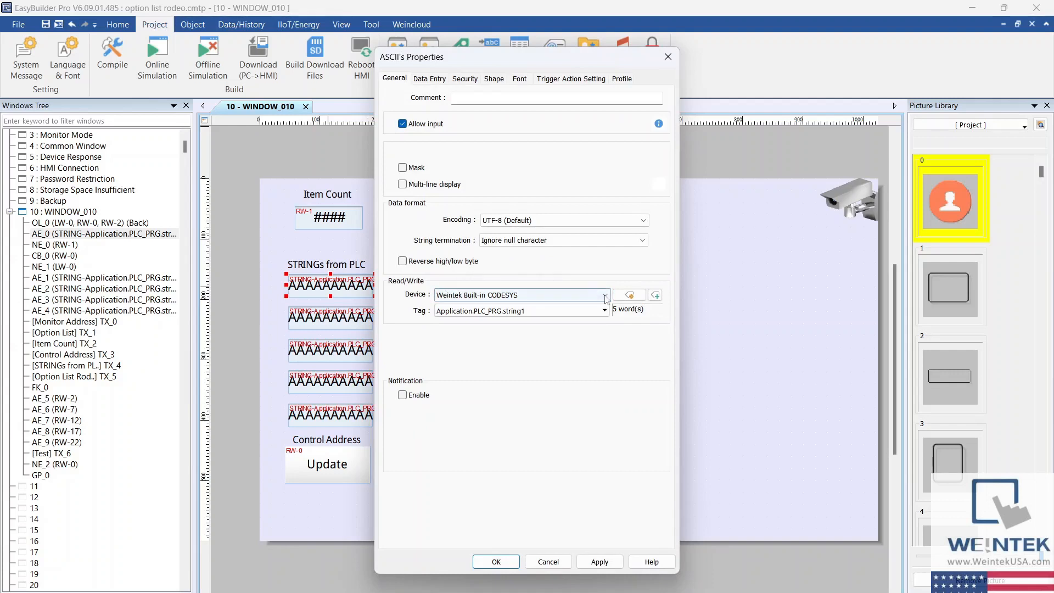
{"action": "left_click", "coordinate": [605, 294]}
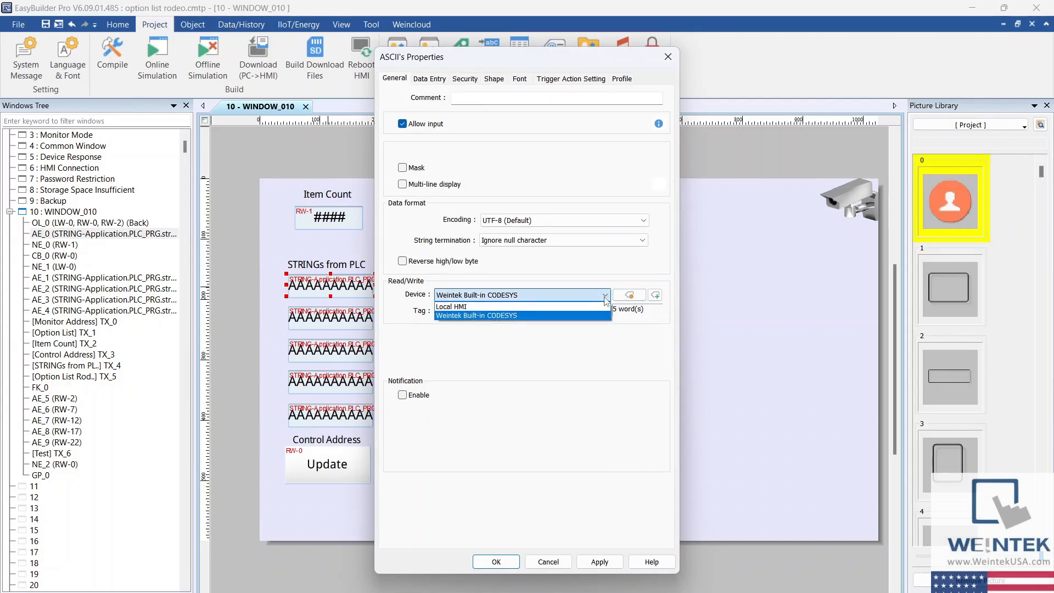
{"action": "left_click", "coordinate": [476, 315]}
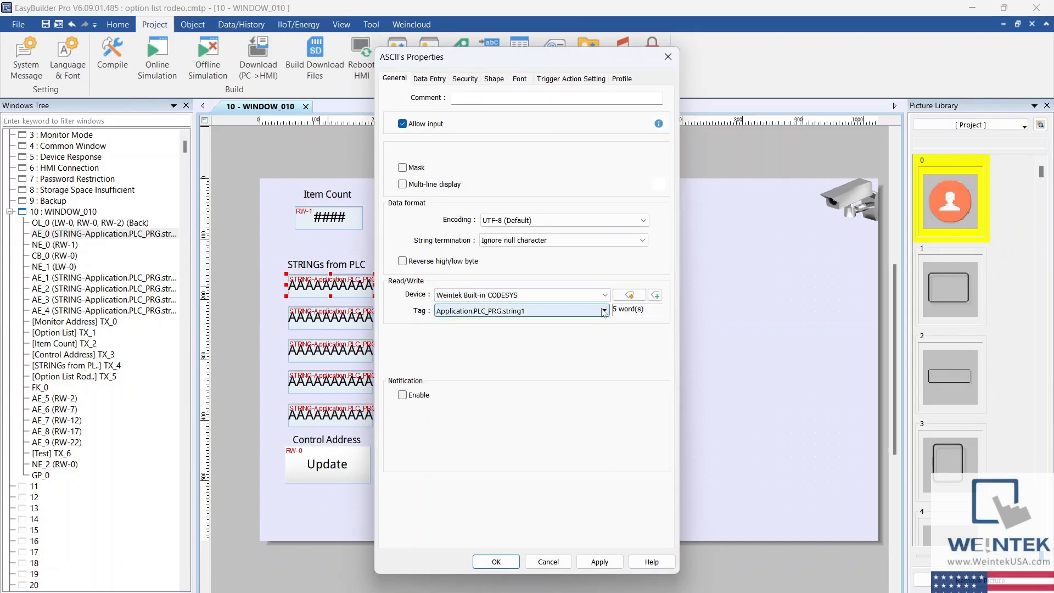
{"action": "left_click", "coordinate": [603, 311]}
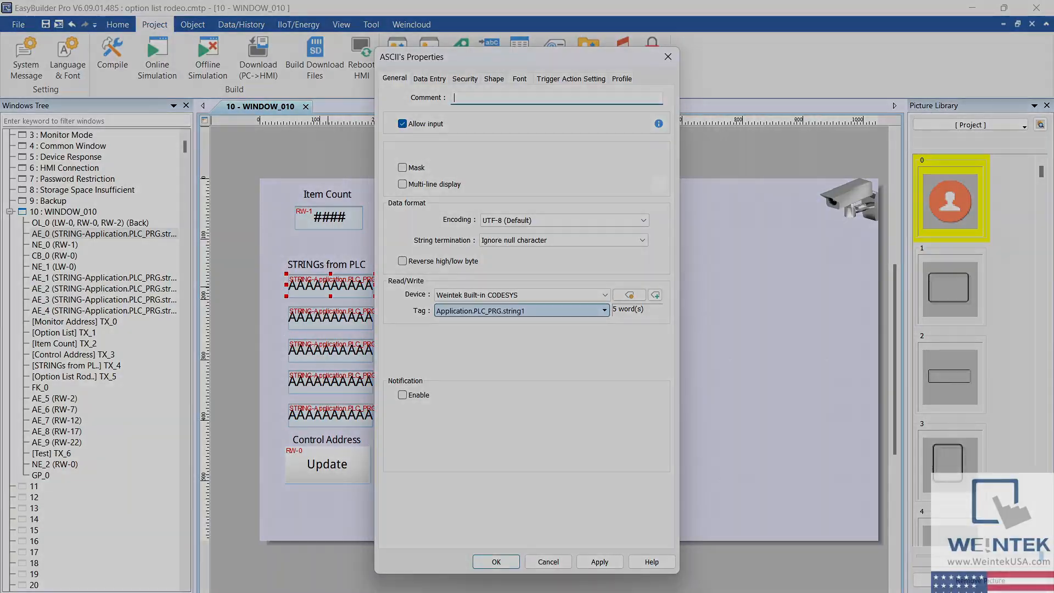
{"action": "left_click", "coordinate": [495, 562]}
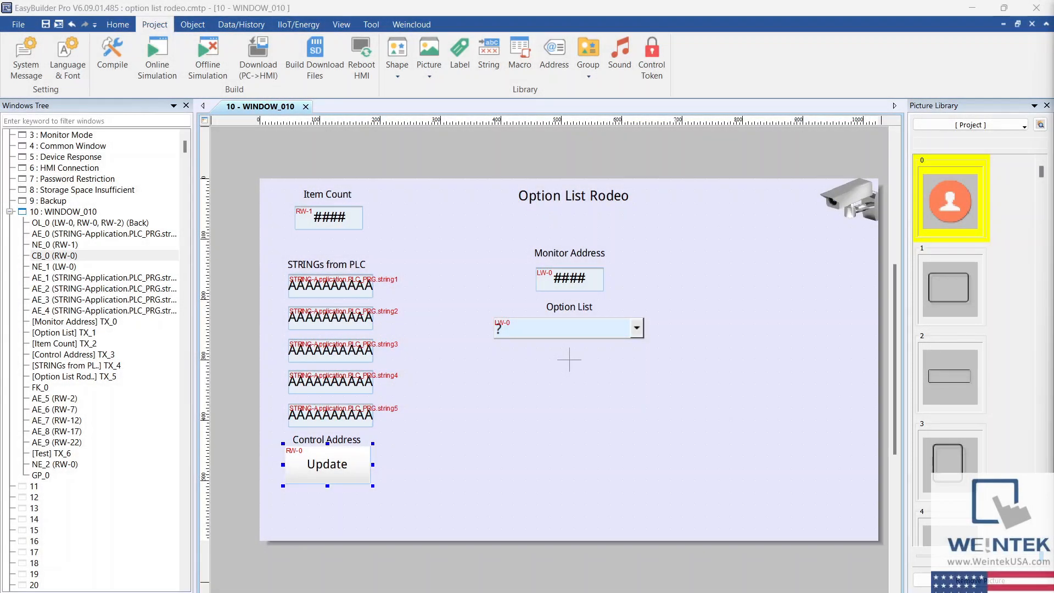
{"action": "mouse_move", "coordinate": [373, 421]}
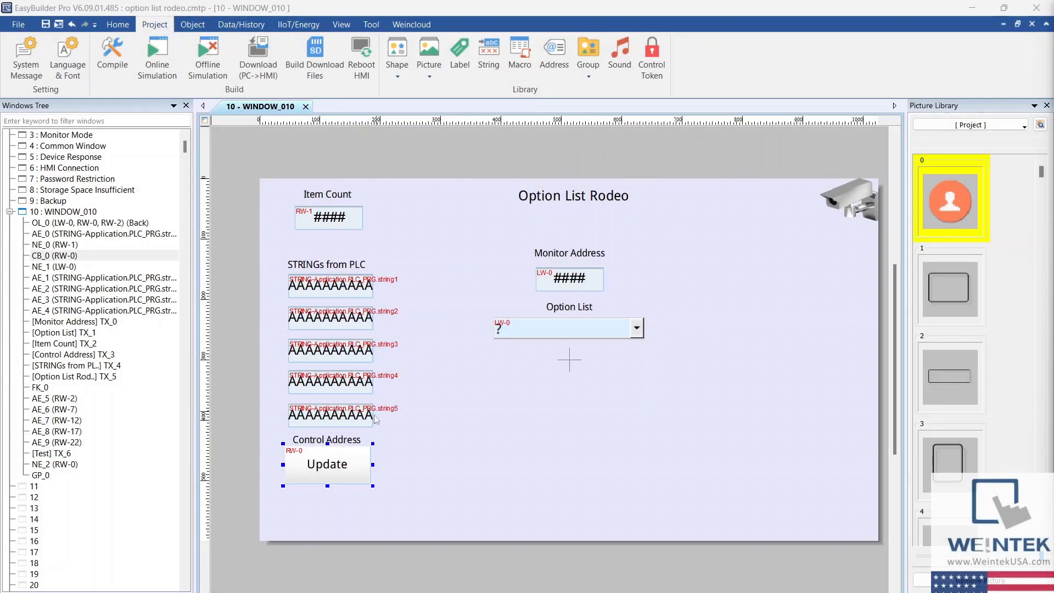
{"action": "mouse_move", "coordinate": [345, 460]}
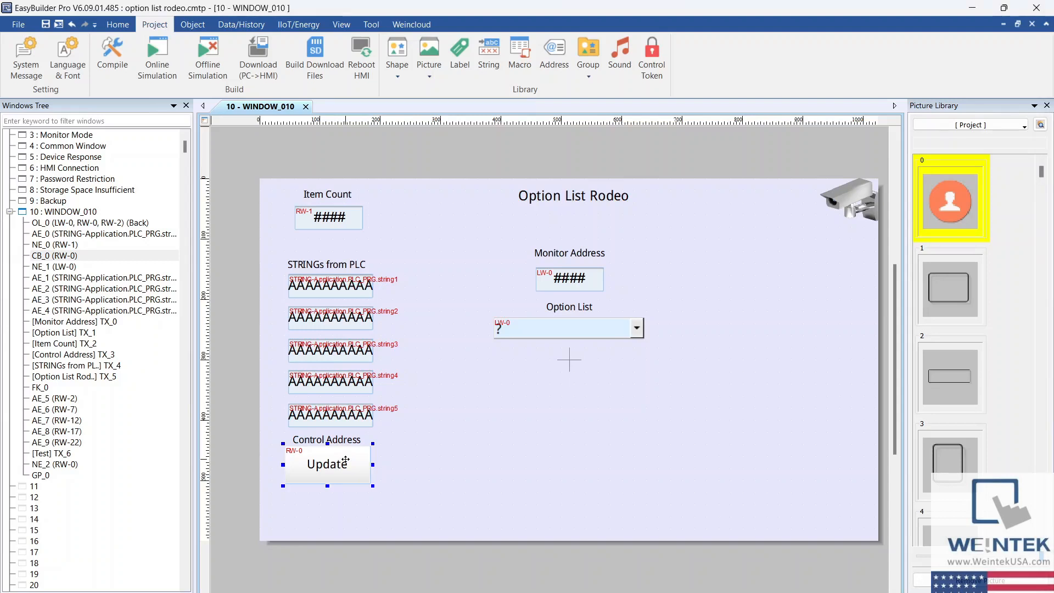
{"action": "mouse_move", "coordinate": [450, 423]}
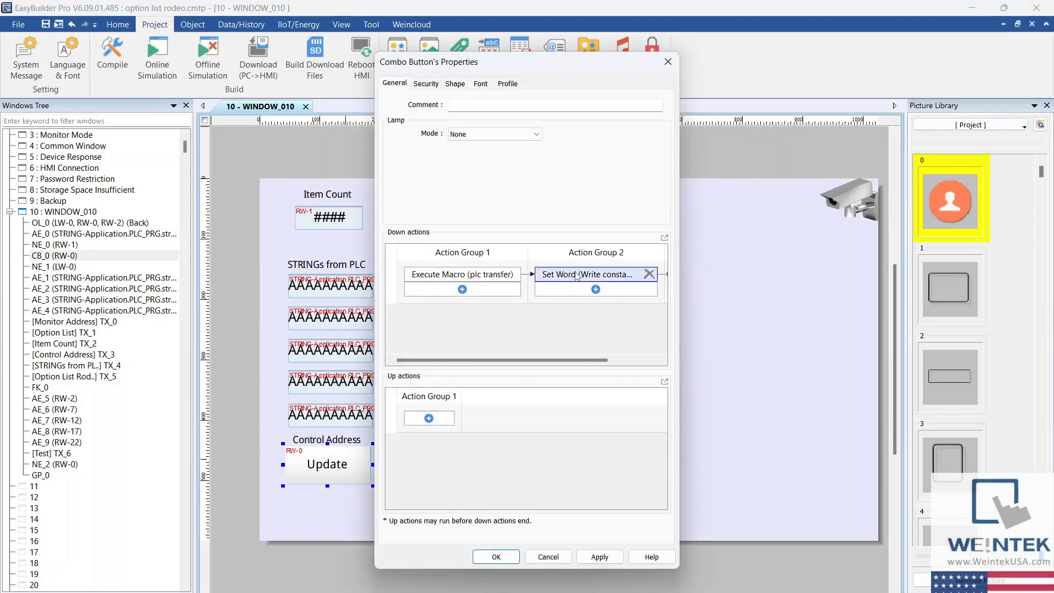
Inspect the Update button's Set Word action writing constant 1 to RW-0
{"action": "double_click", "coordinate": [586, 274]}
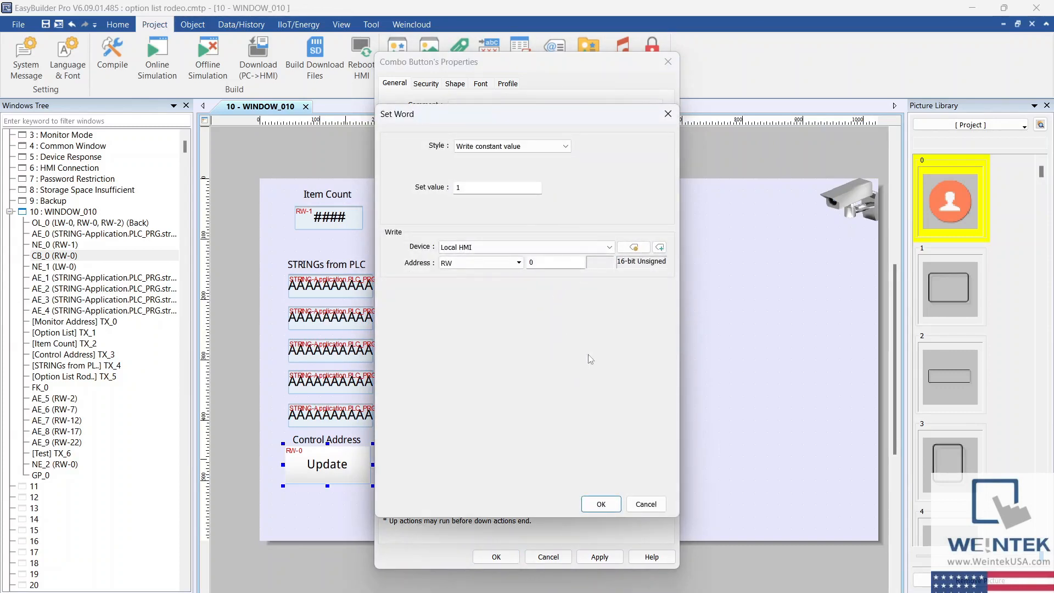
{"action": "mouse_move", "coordinate": [609, 152]}
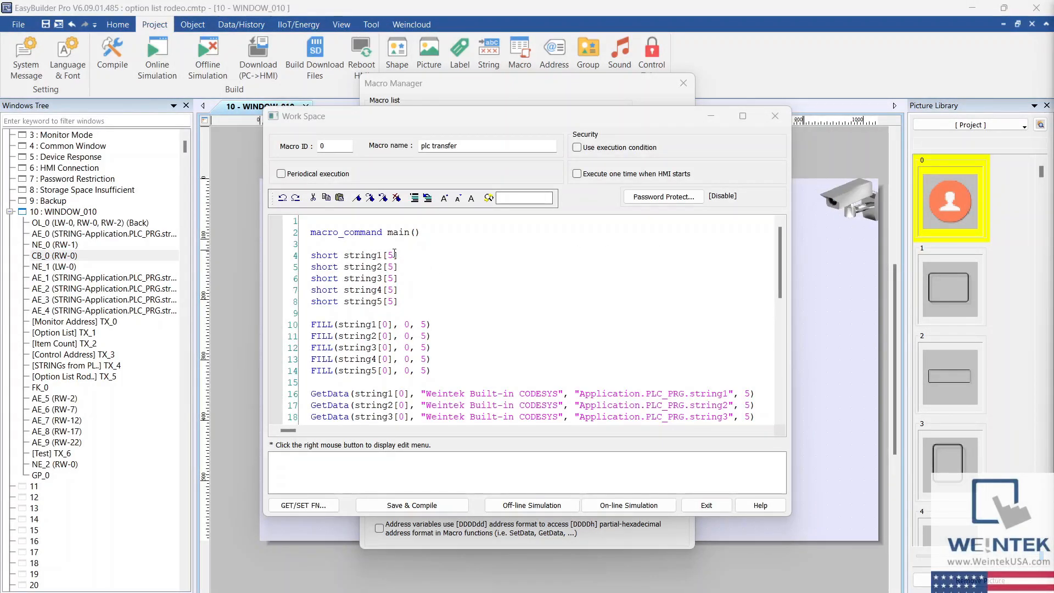
Enable 'Execute one time when HMI starts' for the plc transfer macro, then save and compile it
{"action": "scroll", "scroll_direction": "down", "scroll_amount": 3}
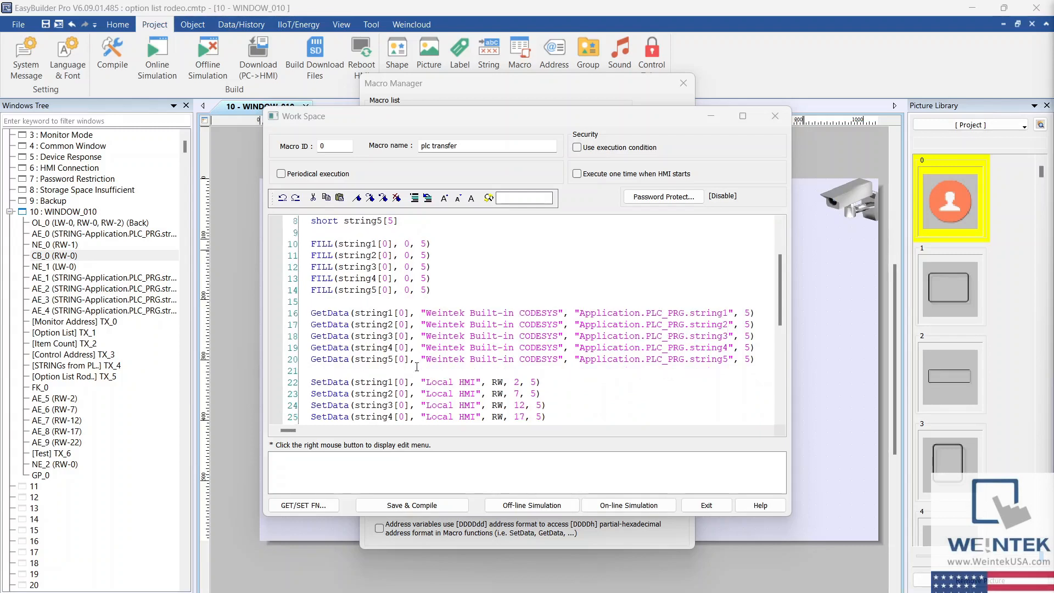
{"action": "scroll", "scroll_direction": "down", "scroll_amount": 3}
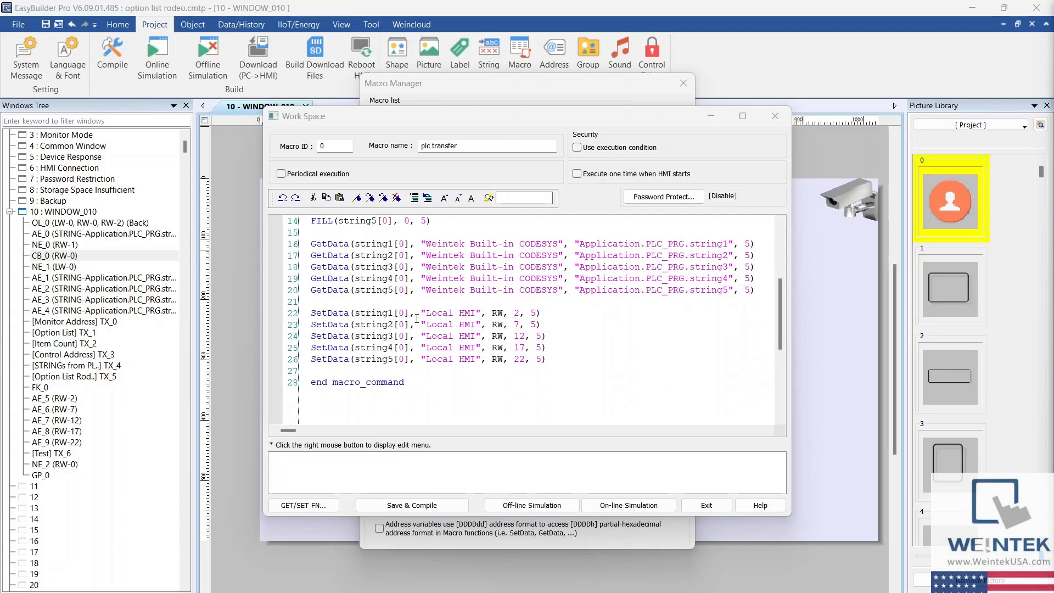
{"action": "mouse_move", "coordinate": [896, 386]}
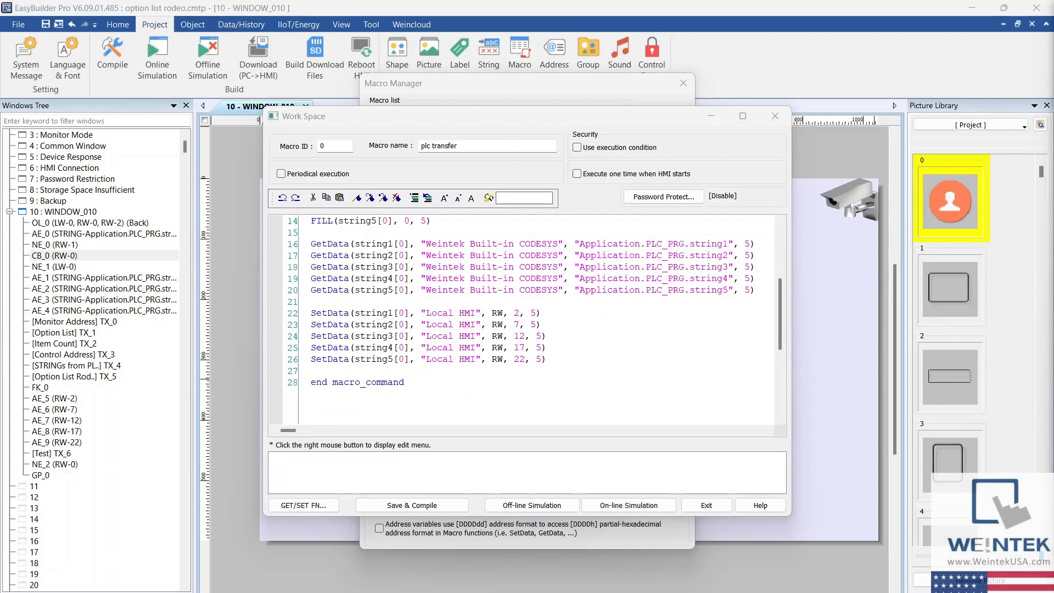
{"action": "mouse_move", "coordinate": [529, 174]}
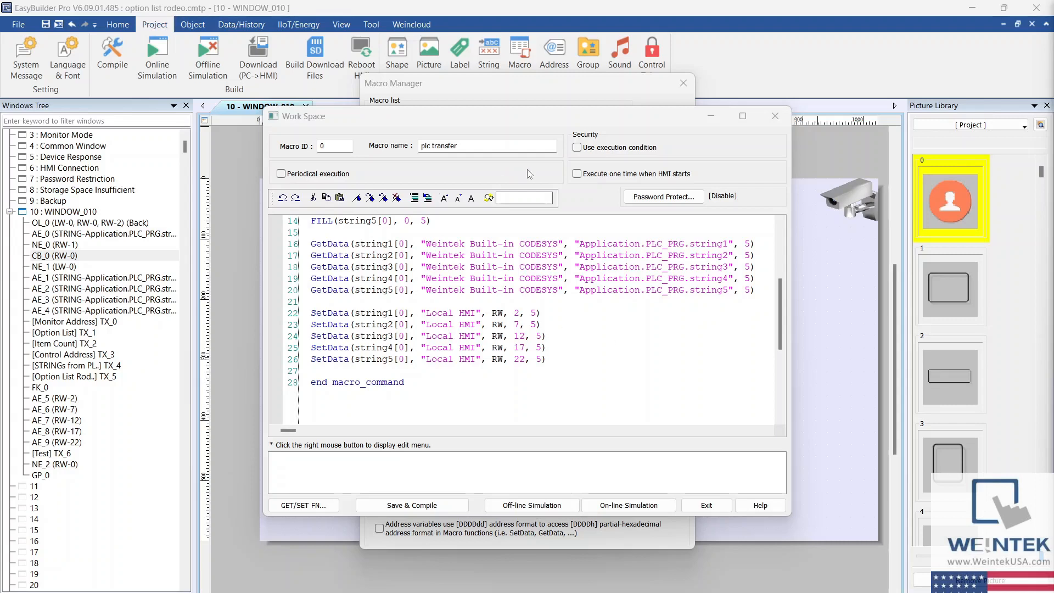
{"action": "left_click", "coordinate": [577, 173]}
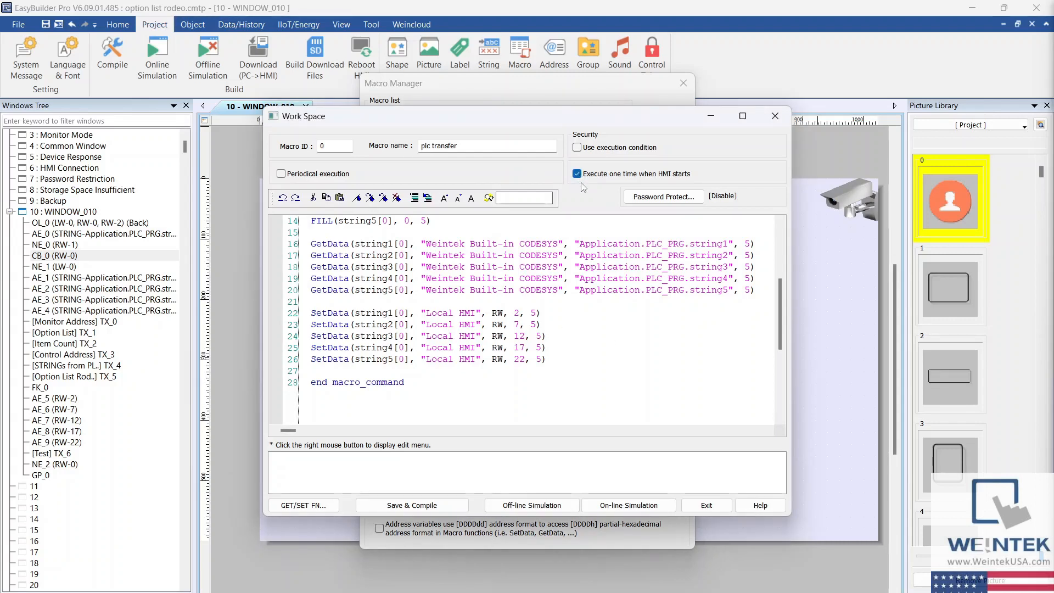
{"action": "mouse_move", "coordinate": [508, 477]}
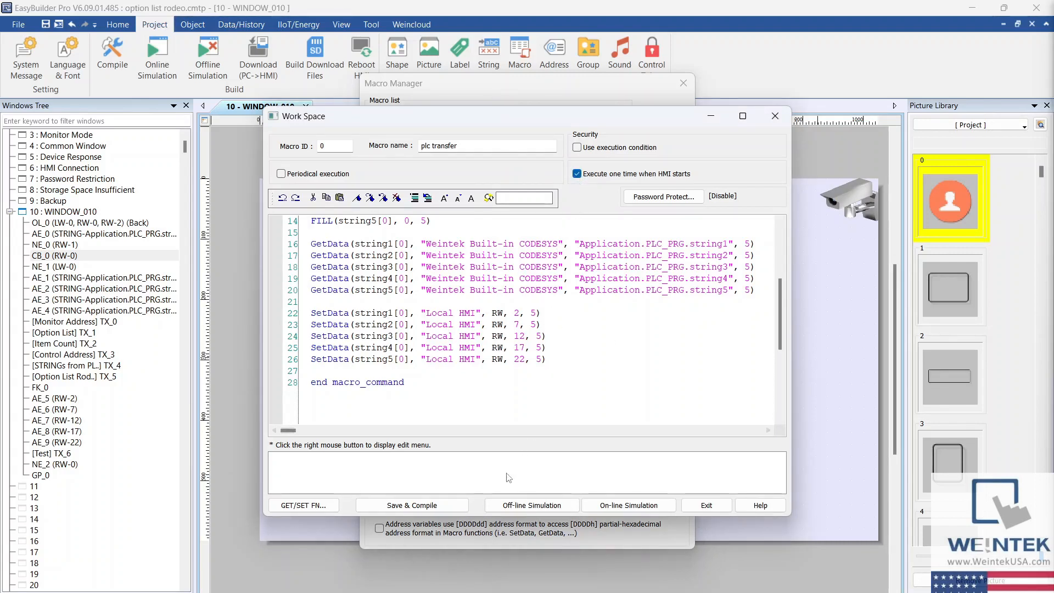
{"action": "left_click", "coordinate": [412, 505]}
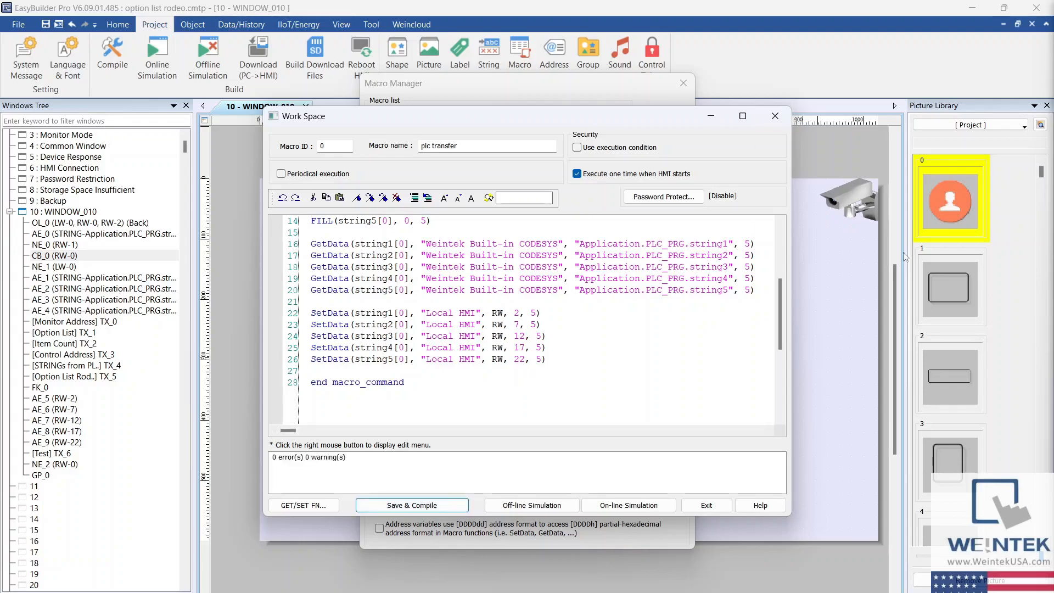
{"action": "left_click", "coordinate": [628, 505]}
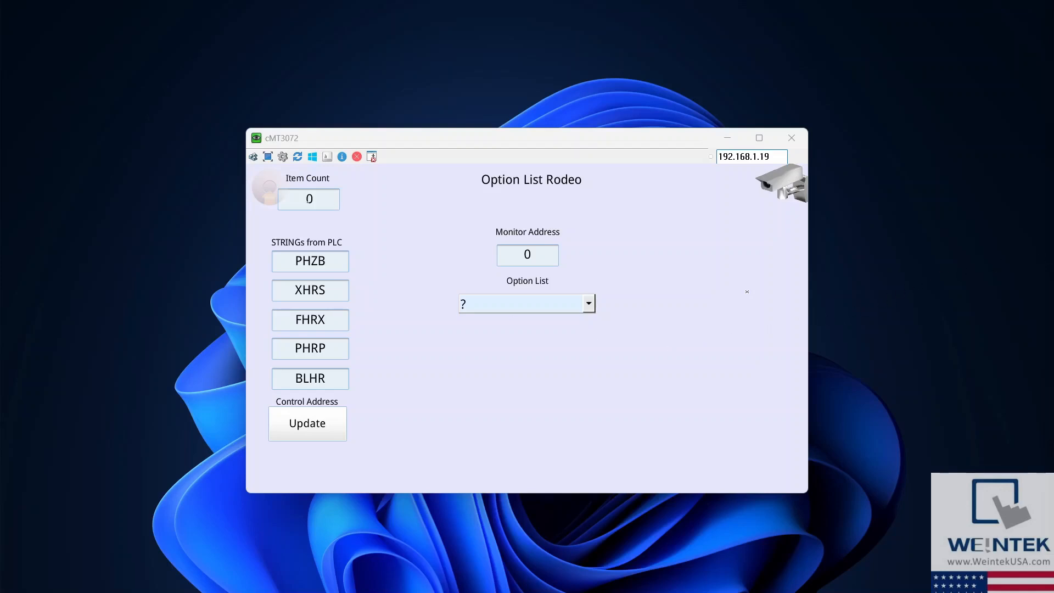
Enter Item Count 5 in cMT Viewer and select XHRS from the Option List
{"action": "left_click", "coordinate": [308, 199]}
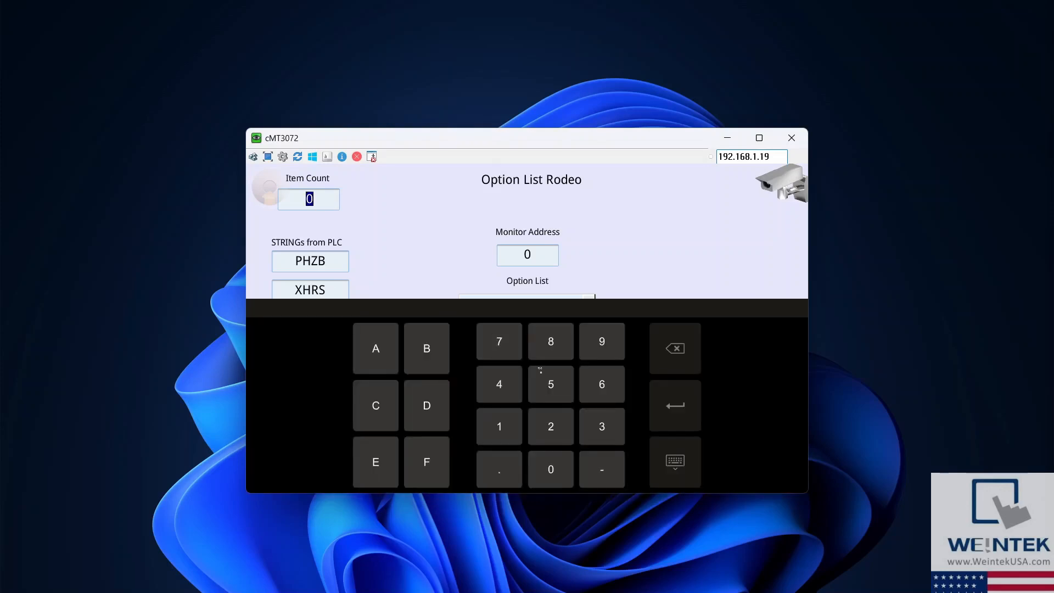
{"action": "left_click", "coordinate": [551, 384]}
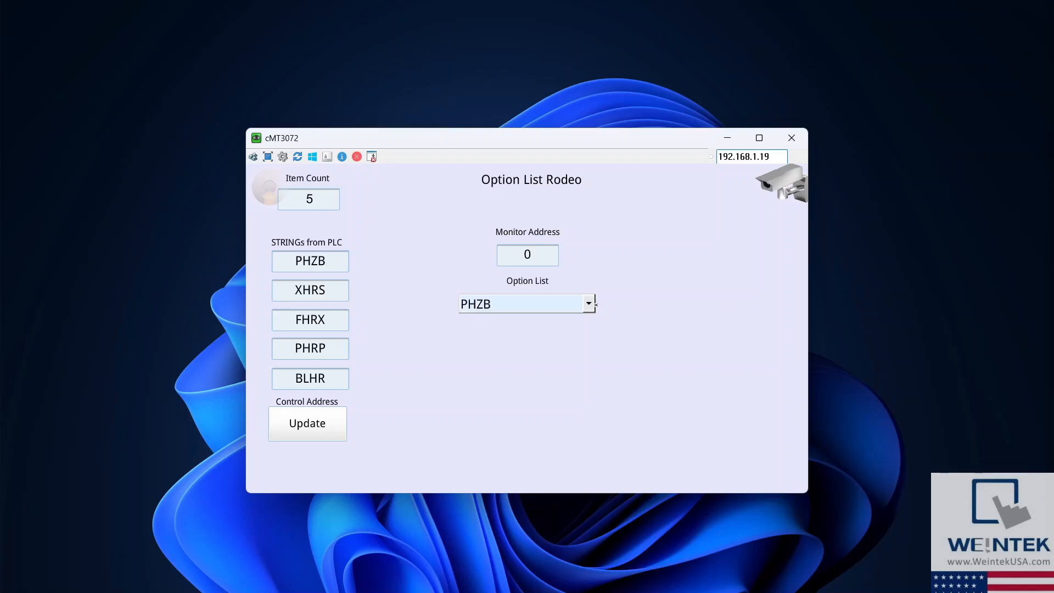
{"action": "left_click", "coordinate": [587, 304]}
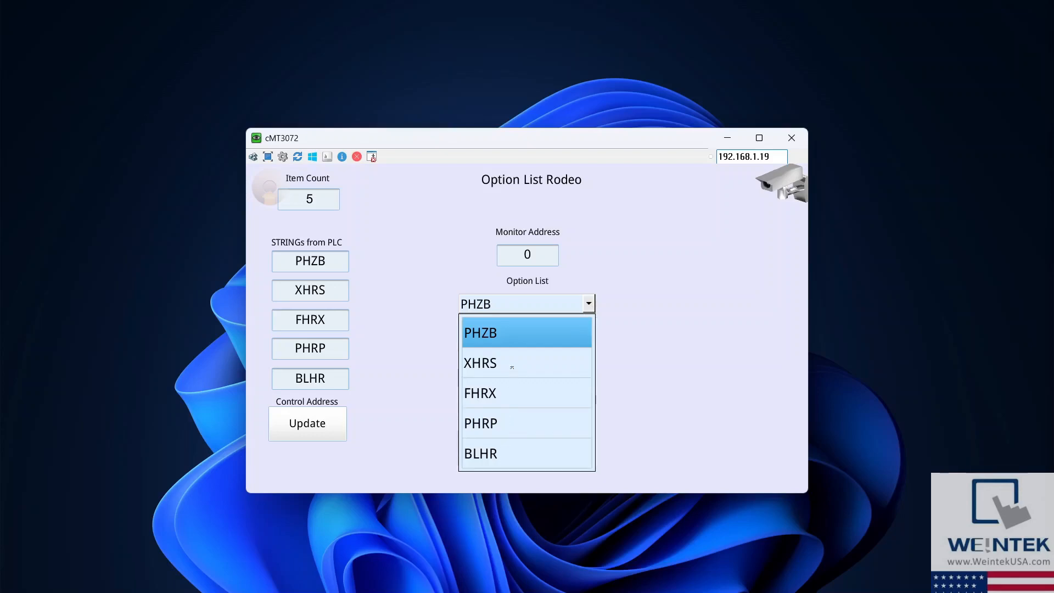
{"action": "left_click", "coordinate": [480, 363]}
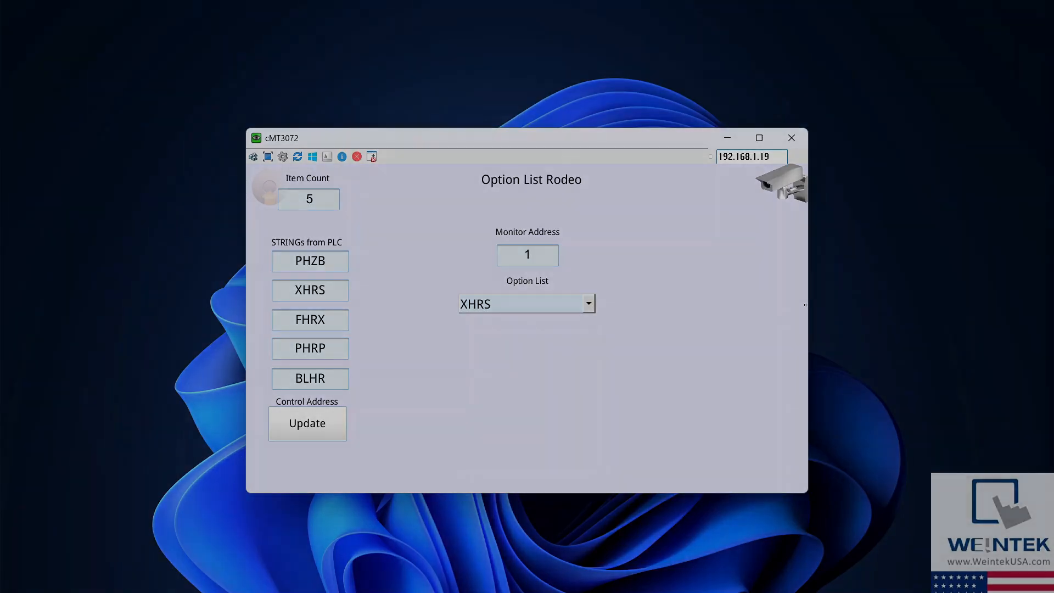